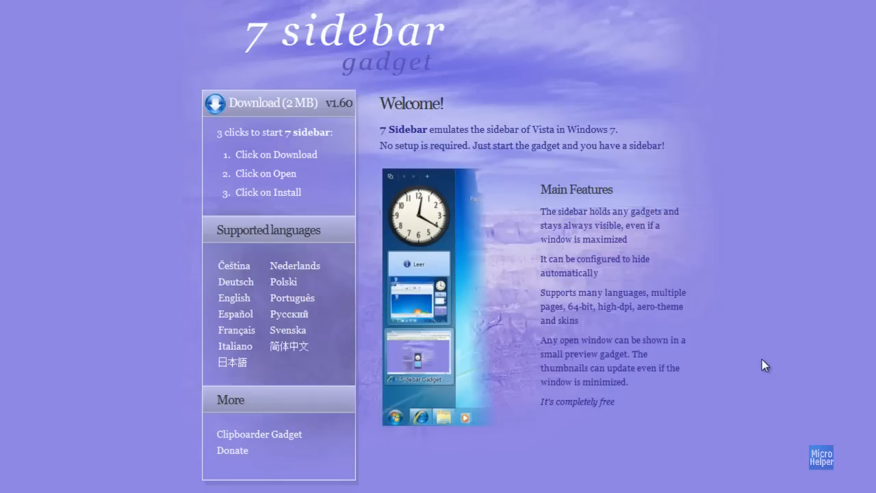
{"action": "mouse_move", "coordinate": [674, 358]}
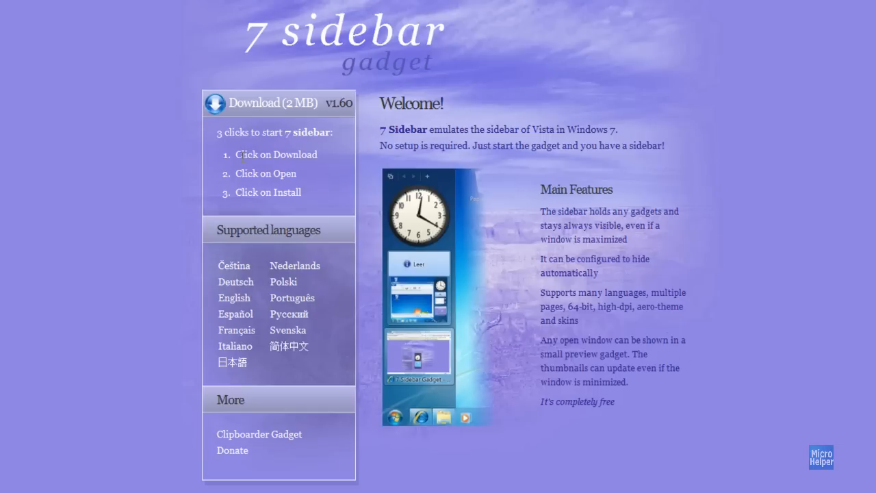
{"action": "mouse_move", "coordinate": [47, 219]}
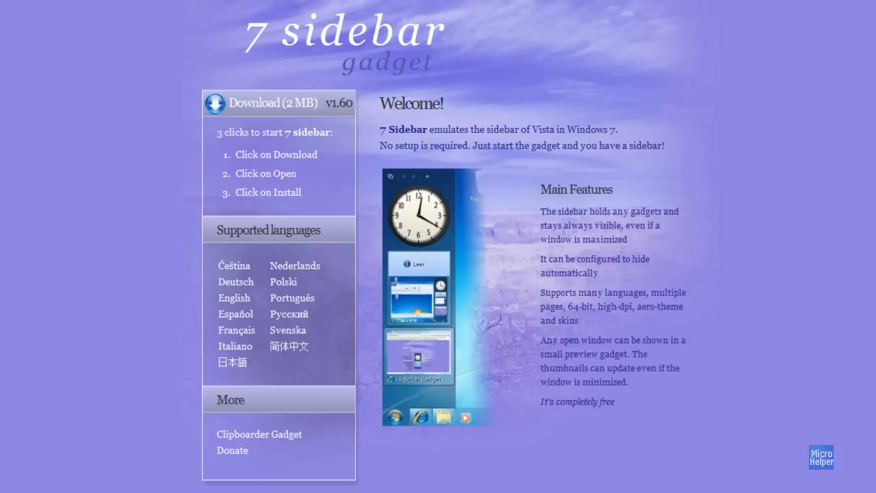
{"action": "mouse_move", "coordinate": [263, 168]}
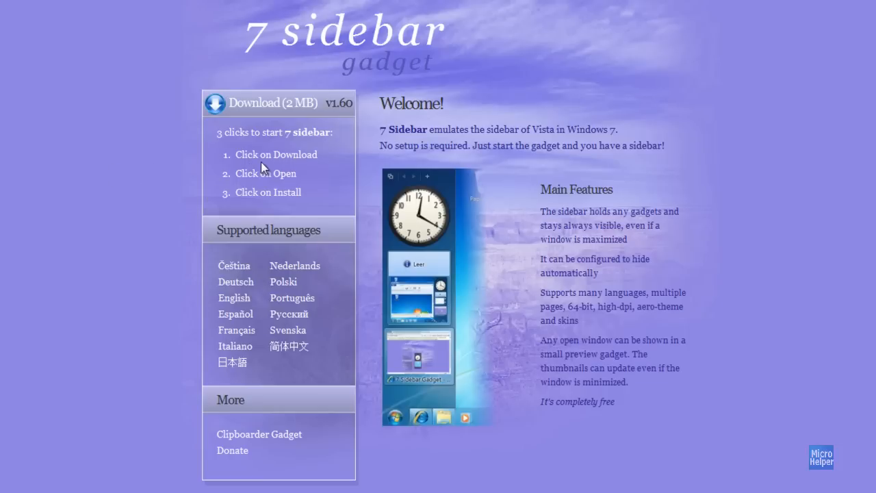
{"action": "mouse_move", "coordinate": [192, 366]}
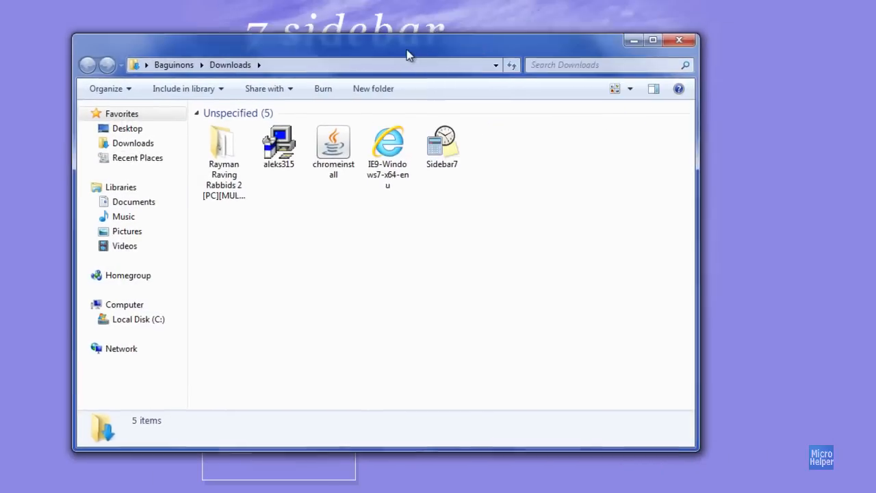
Run the downloaded Sidebar7 gadget file from the Downloads folder
{"action": "left_click", "coordinate": [442, 144]}
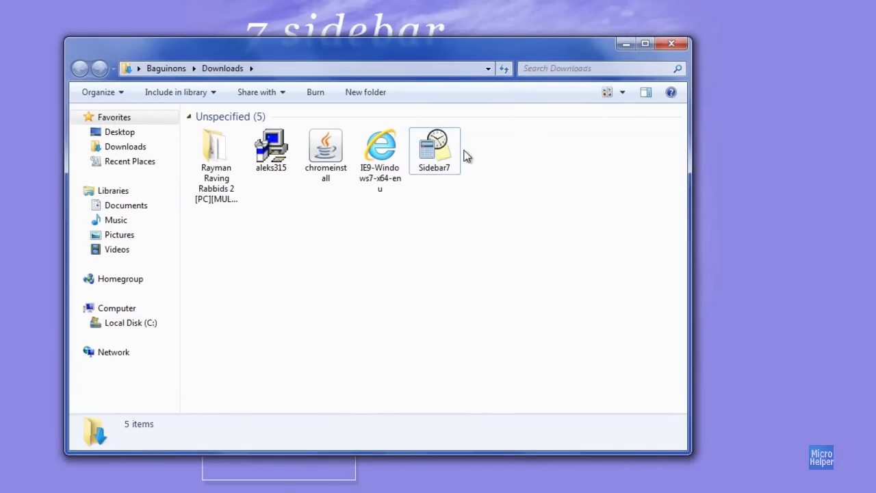
{"action": "double_click", "coordinate": [435, 144]}
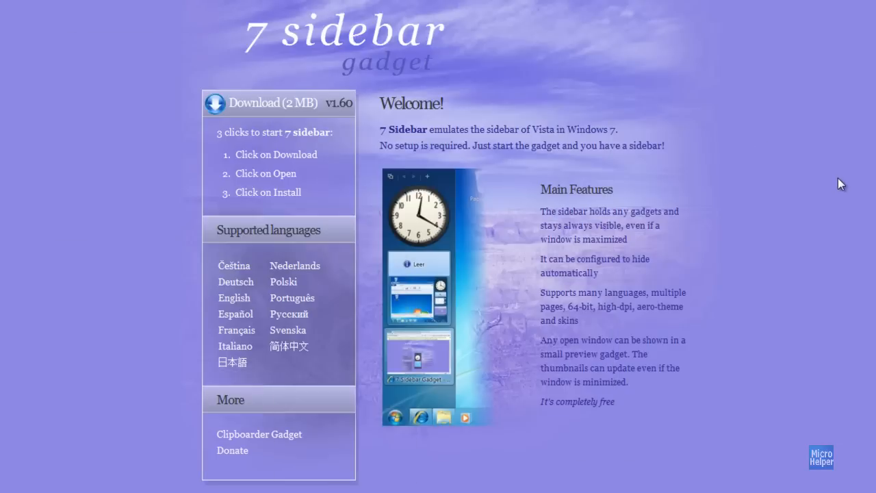
{"action": "mouse_move", "coordinate": [810, 161]}
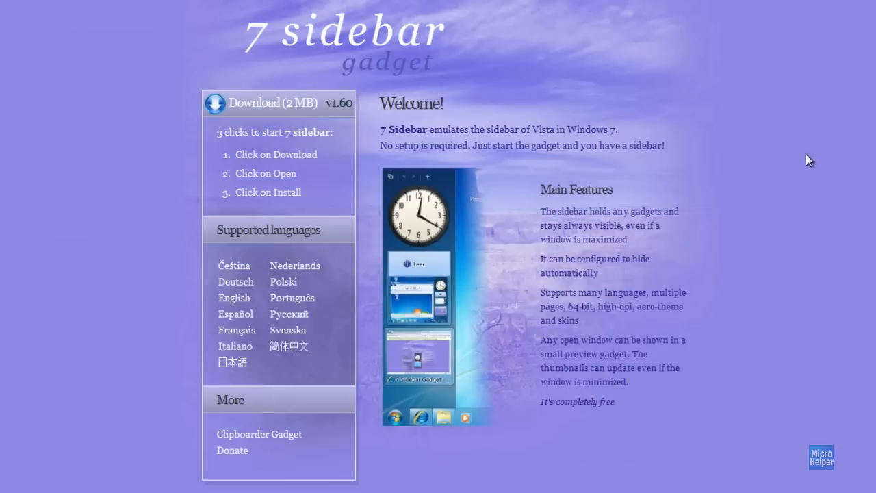
{"action": "mouse_move", "coordinate": [804, 157]}
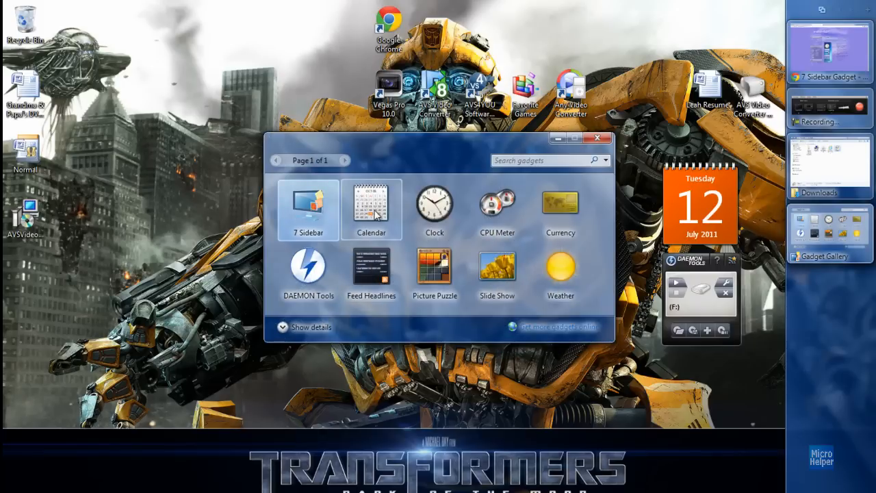
Add the Calendar gadget from the Gadget Gallery to the sidebar
{"action": "left_click", "coordinate": [597, 138]}
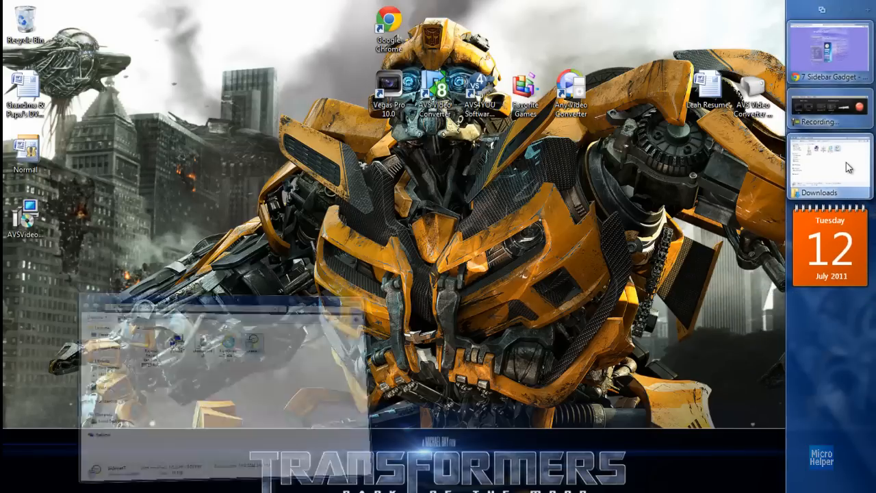
Bring back the Downloads window and close it, clearing the window previews from the sidebar
{"action": "left_click", "coordinate": [830, 164]}
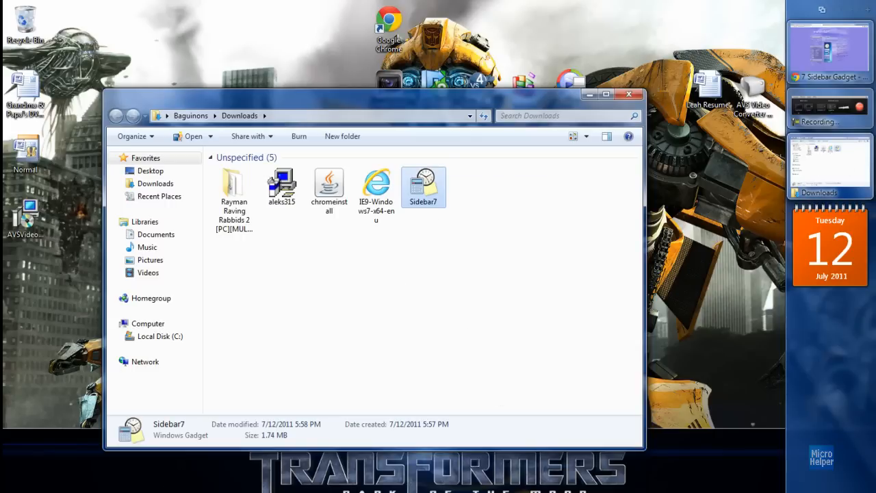
{"action": "left_click", "coordinate": [628, 95]}
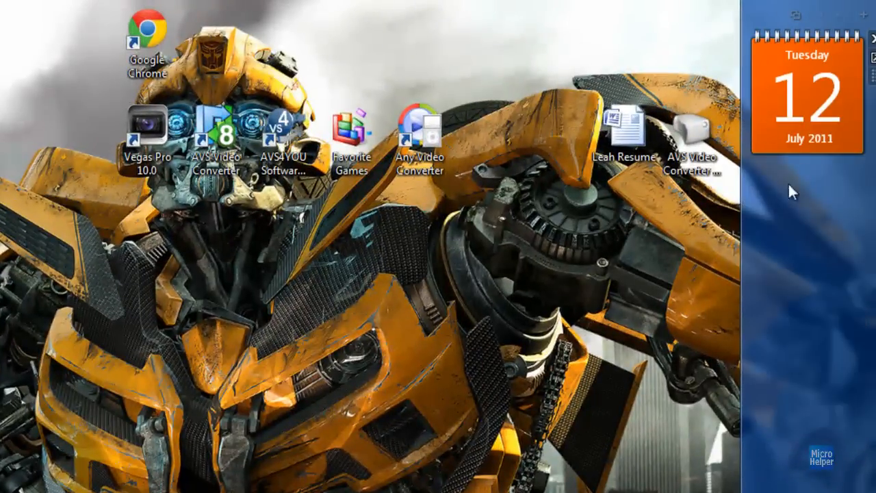
{"action": "mouse_move", "coordinate": [758, 317]}
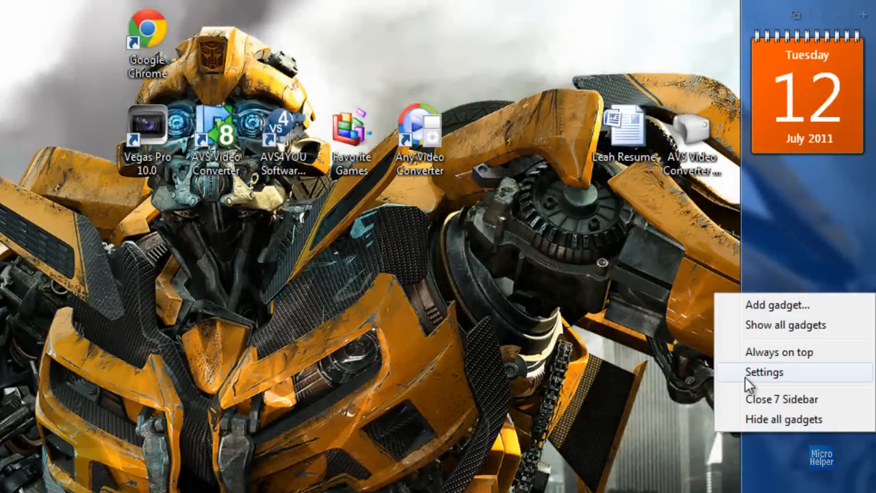
Set the sidebar's Orientation Side to Right in 7 Sidebar Settings, then close them
{"action": "left_click", "coordinate": [765, 372]}
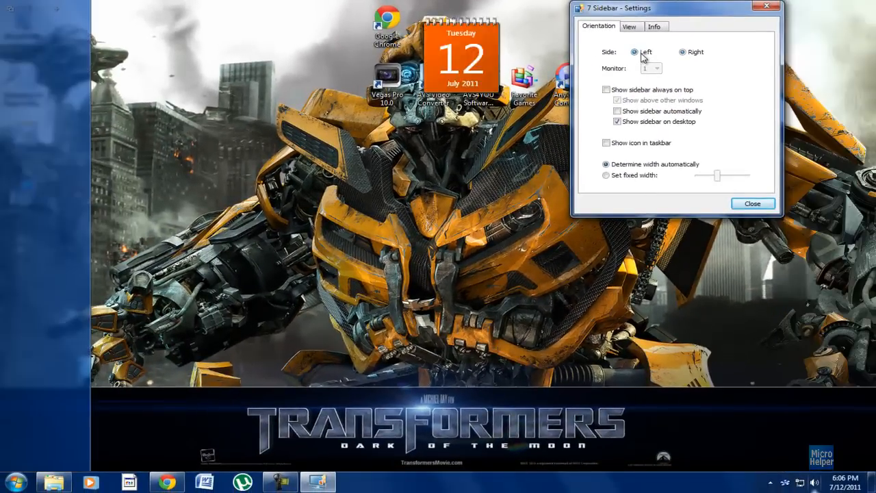
{"action": "left_click", "coordinate": [678, 52]}
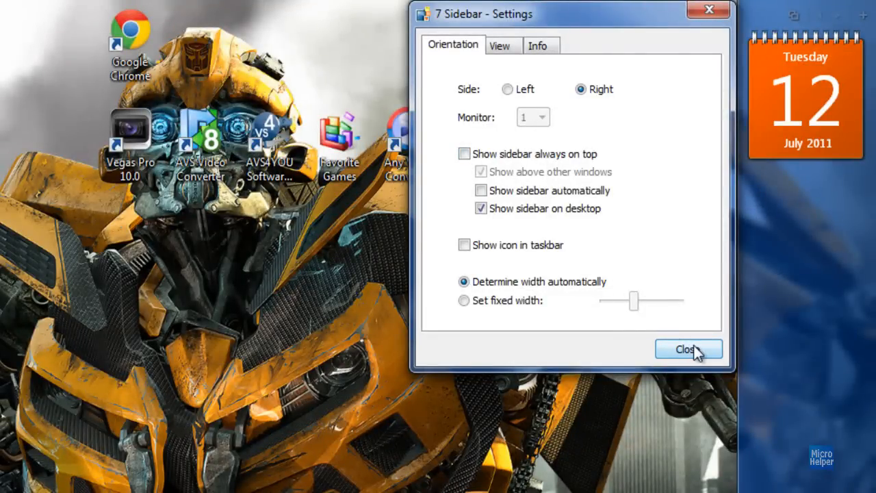
{"action": "mouse_move", "coordinate": [675, 317]}
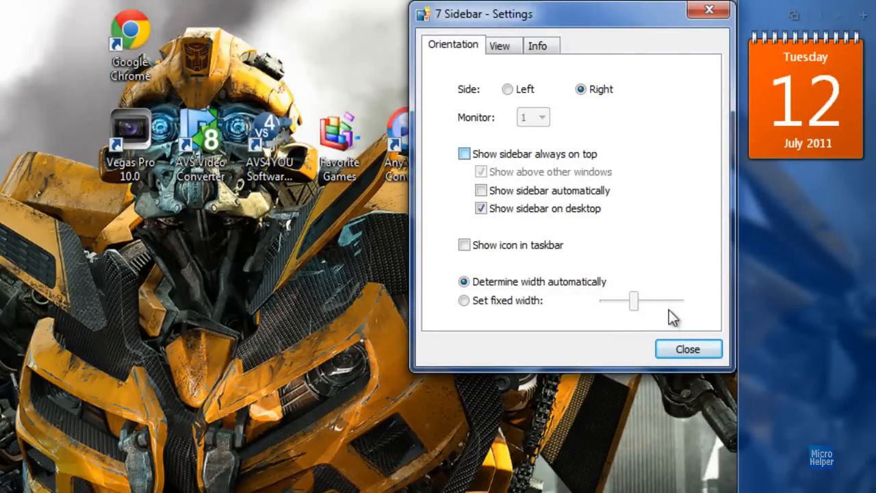
{"action": "left_click", "coordinate": [687, 349]}
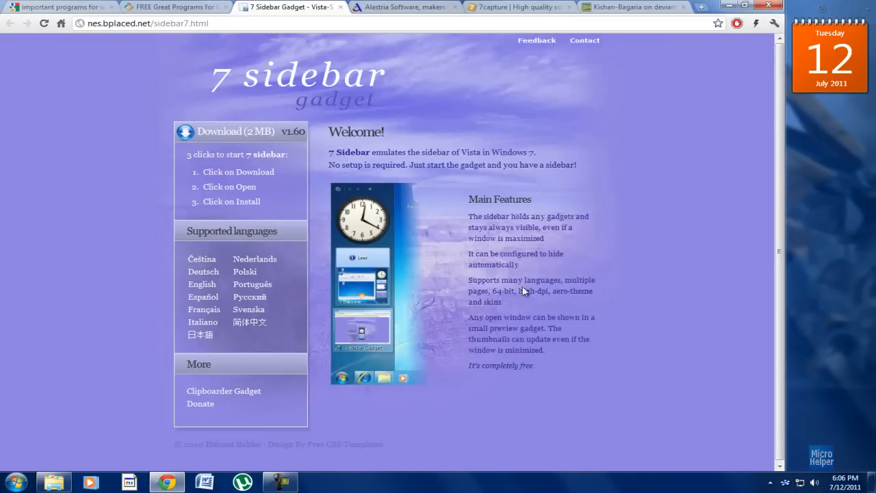
{"action": "mouse_move", "coordinate": [776, 108]}
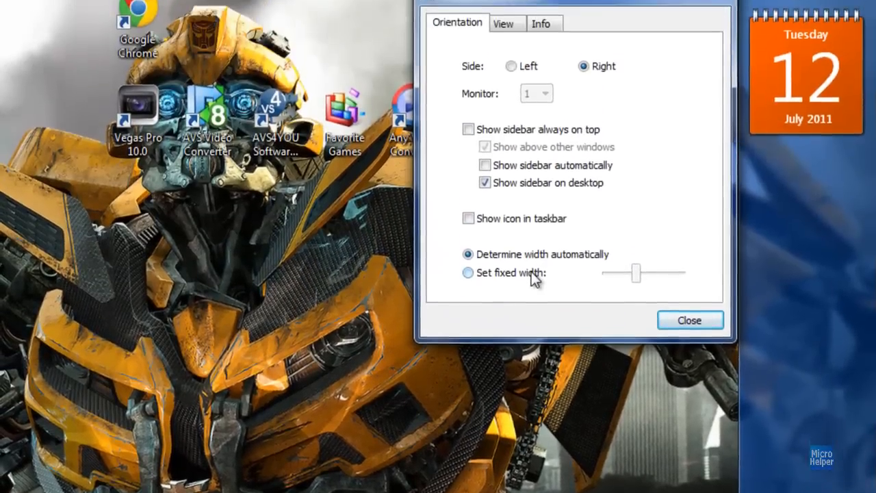
Switch the sidebar to Set fixed width and adjust the width slider
{"action": "left_click", "coordinate": [466, 273]}
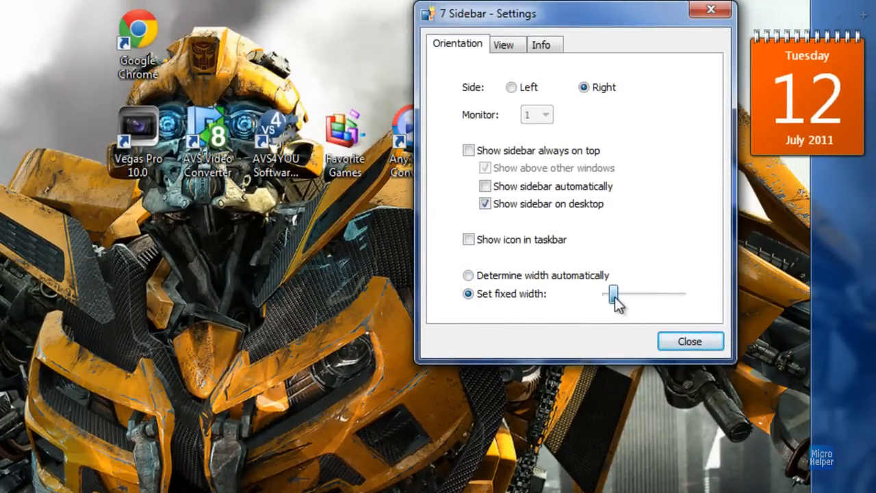
{"action": "left_click_drag", "start_coordinate": [612, 294], "coordinate": [629, 294]}
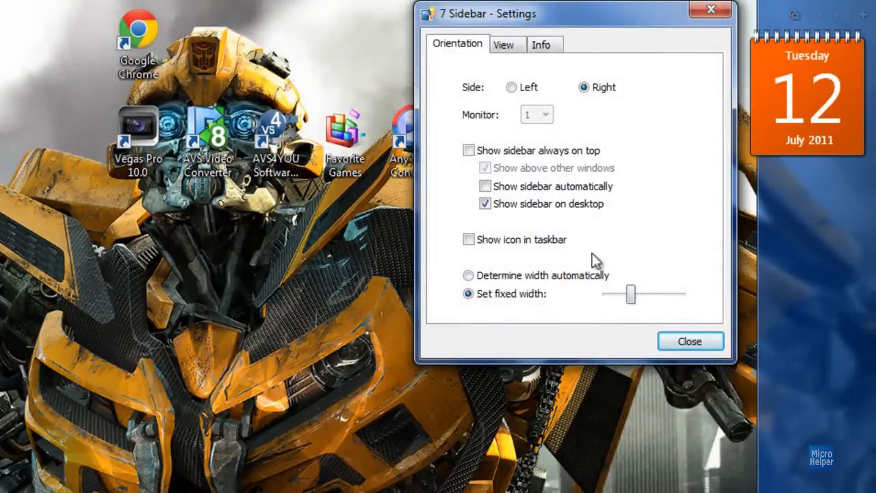
Enable Show buttons at top and Show buttons for current window, then return to Orientation
{"action": "left_click", "coordinate": [504, 44]}
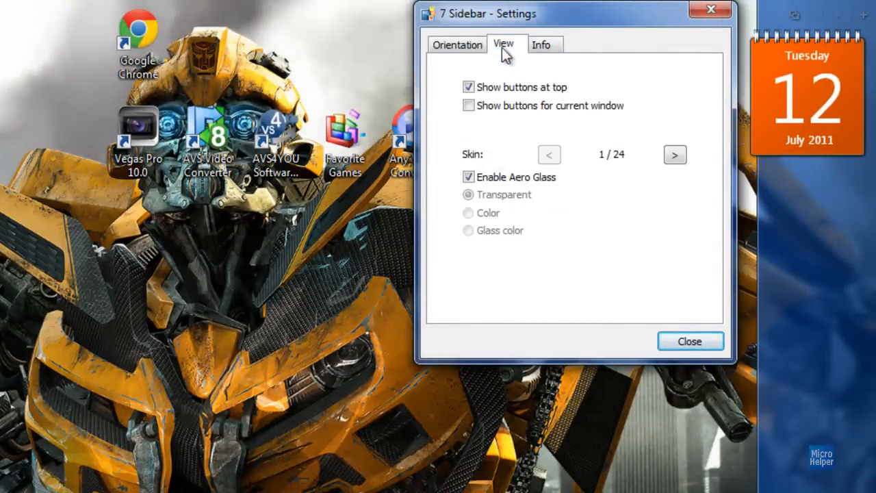
{"action": "left_click", "coordinate": [465, 87]}
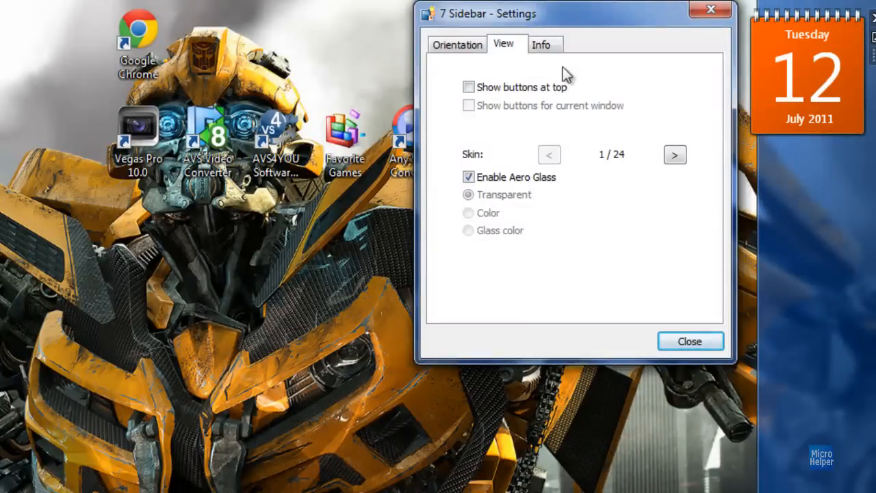
{"action": "left_click", "coordinate": [465, 87]}
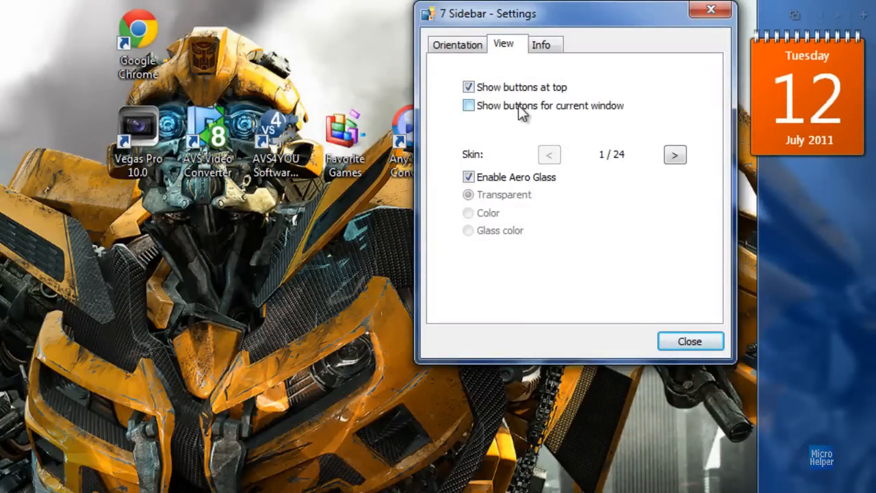
{"action": "left_click", "coordinate": [467, 105]}
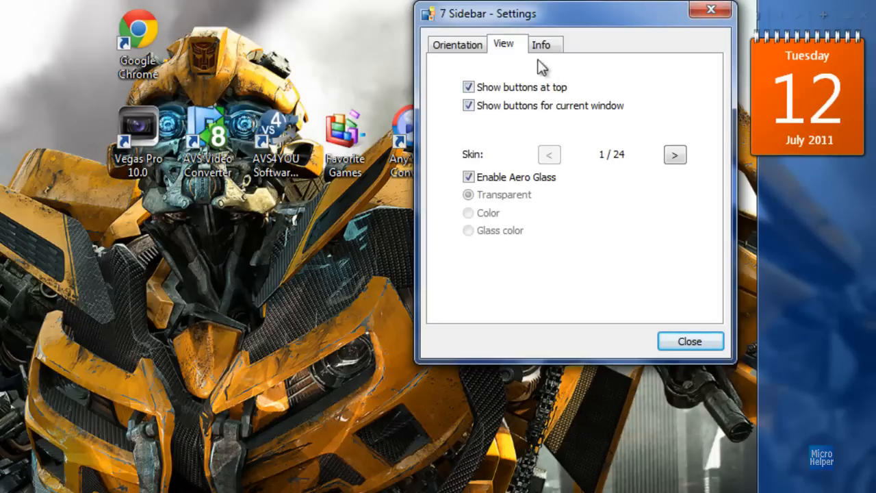
{"action": "left_click", "coordinate": [467, 44]}
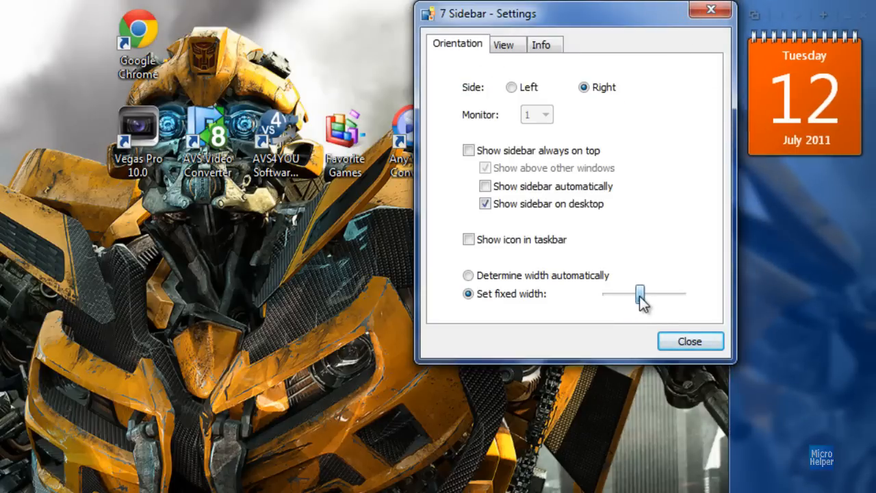
Close the 7 Sidebar Settings dialog
{"action": "left_click", "coordinate": [690, 341]}
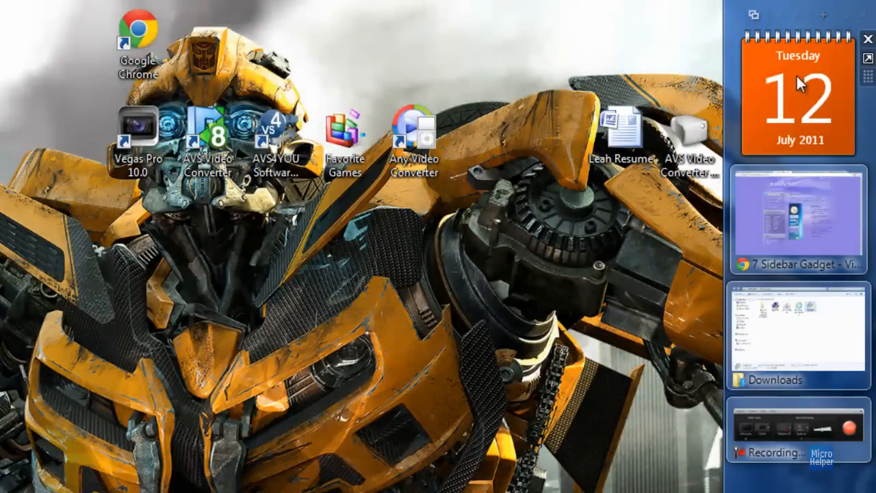
{"action": "mouse_move", "coordinate": [811, 24]}
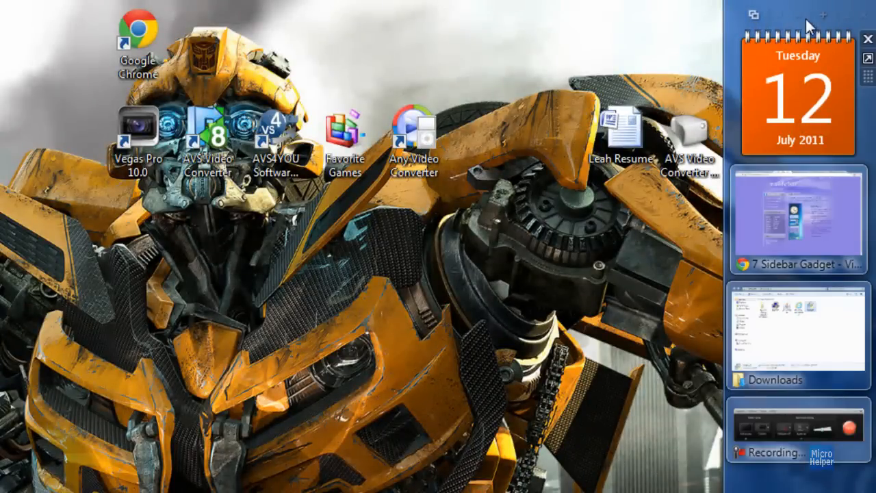
{"action": "mouse_move", "coordinate": [822, 20]}
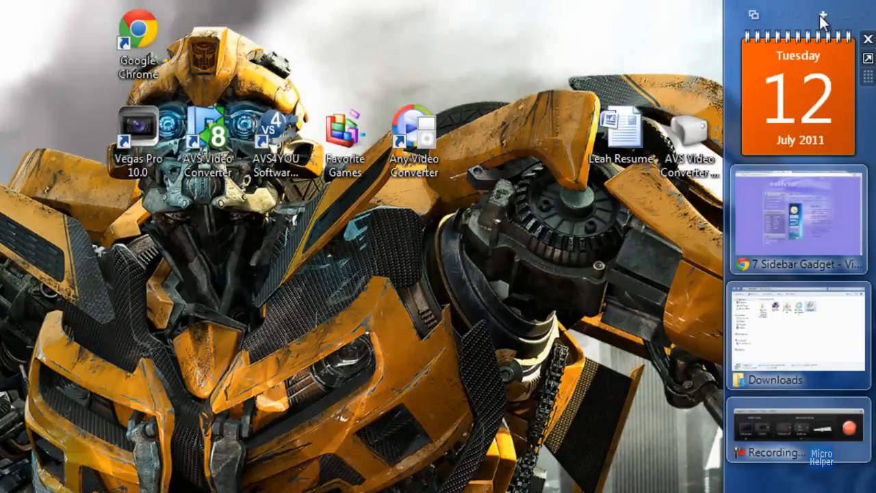